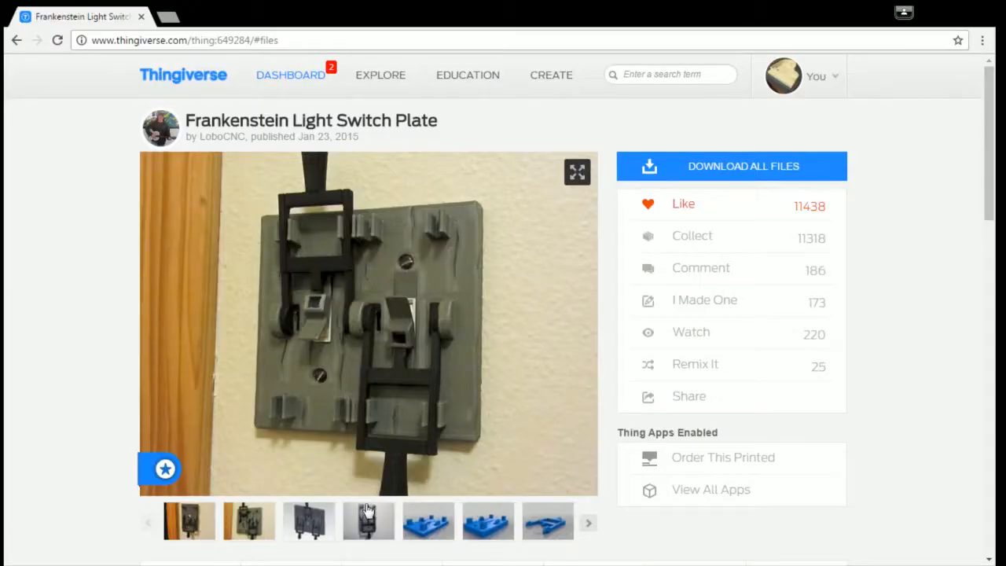
pyautogui.moveTo(170, 85)
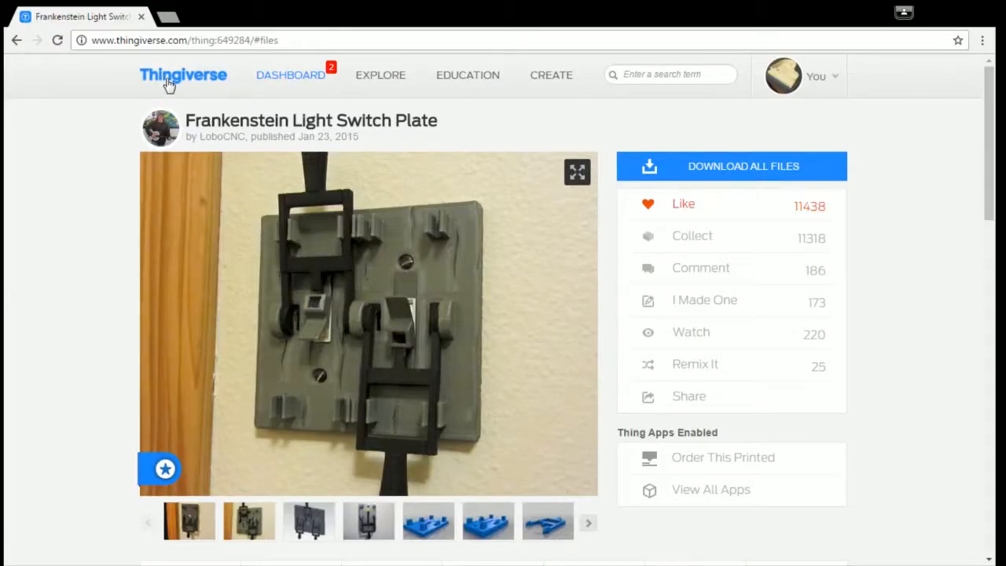
pyautogui.moveTo(343, 150)
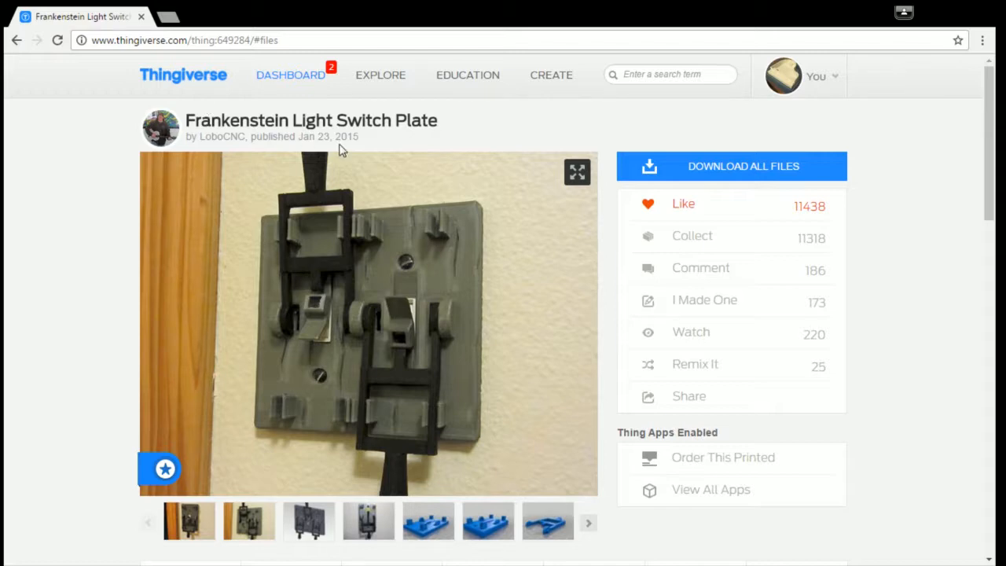
pyautogui.moveTo(192, 199)
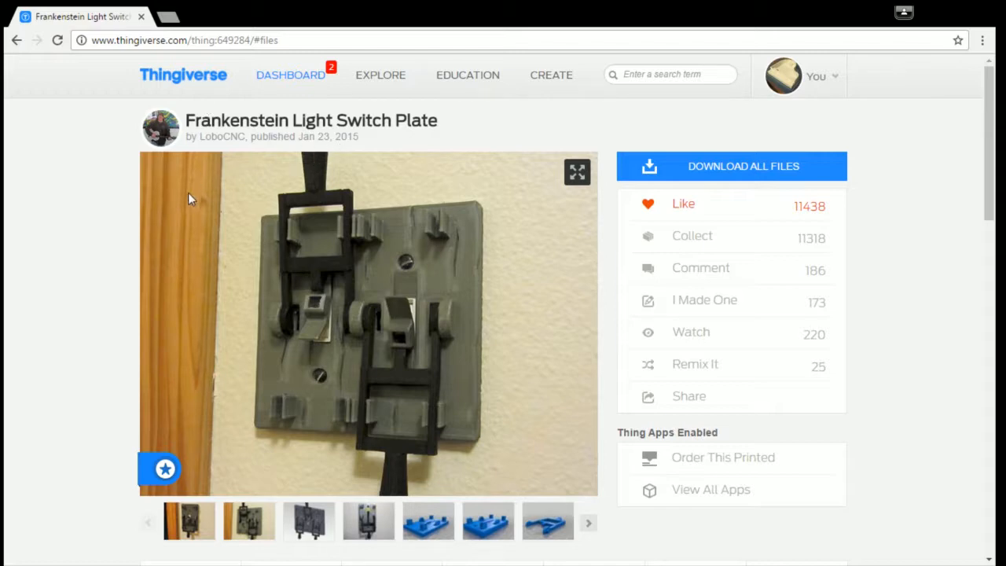
pyautogui.moveTo(203, 296)
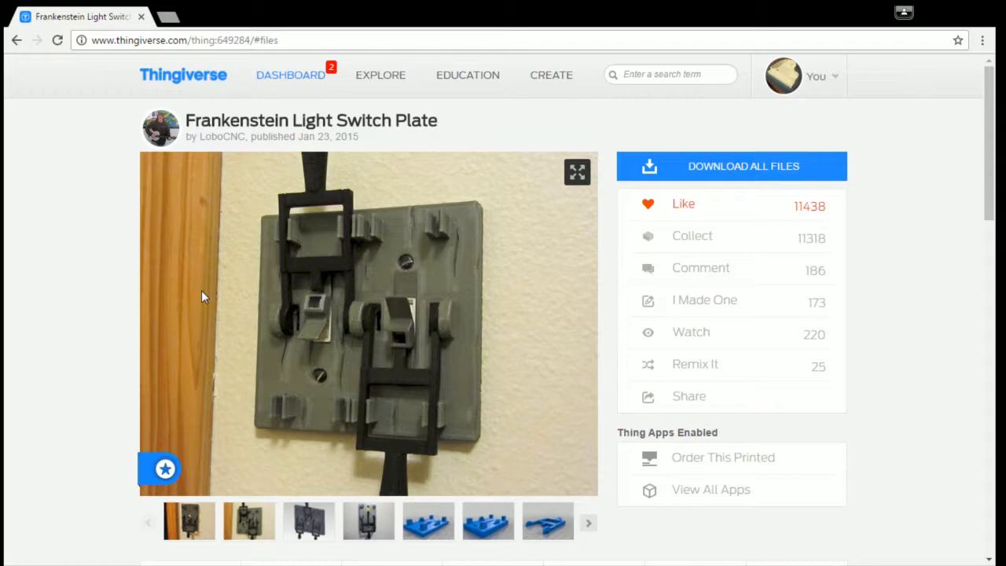
# Show the grey 3D render as the main image and advance the thumbnail strip to more part renders.
pyautogui.click(308, 522)
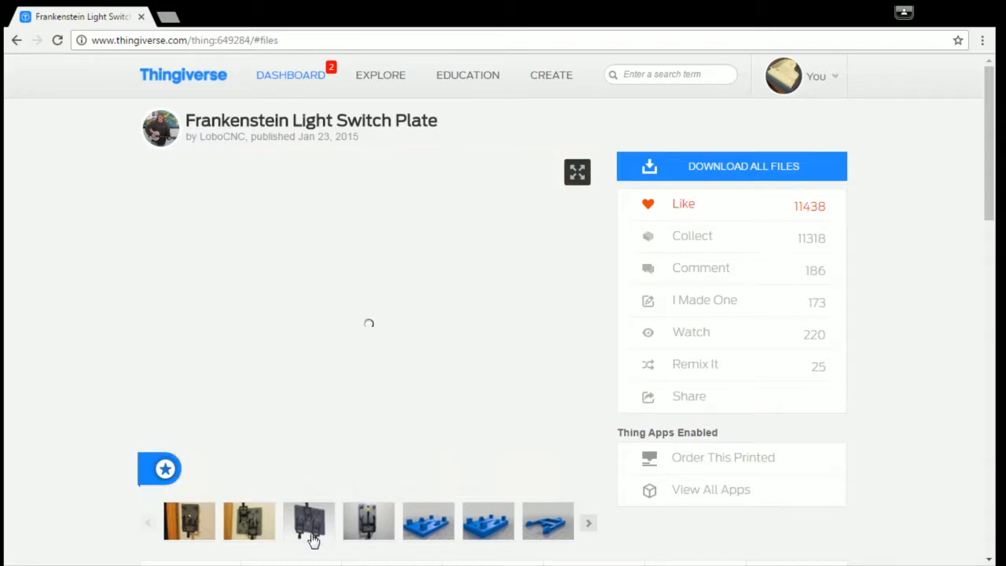
pyautogui.click(308, 522)
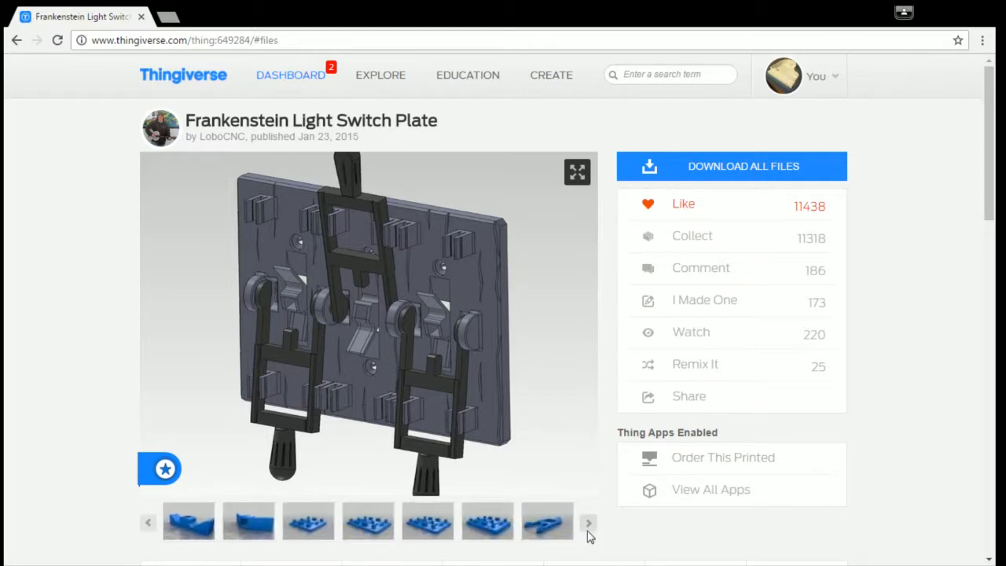
pyautogui.scroll(-3)
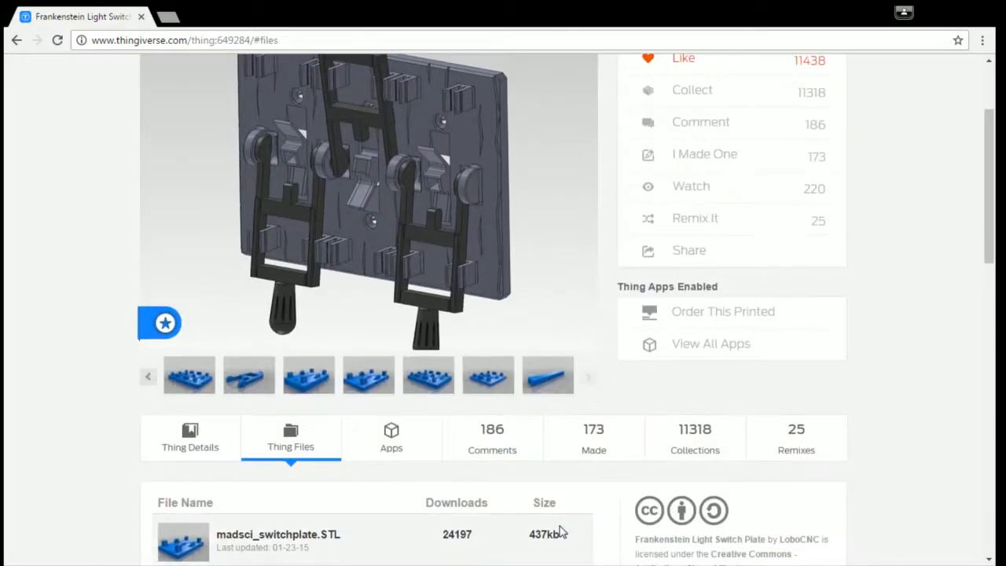
pyautogui.scroll(-3)
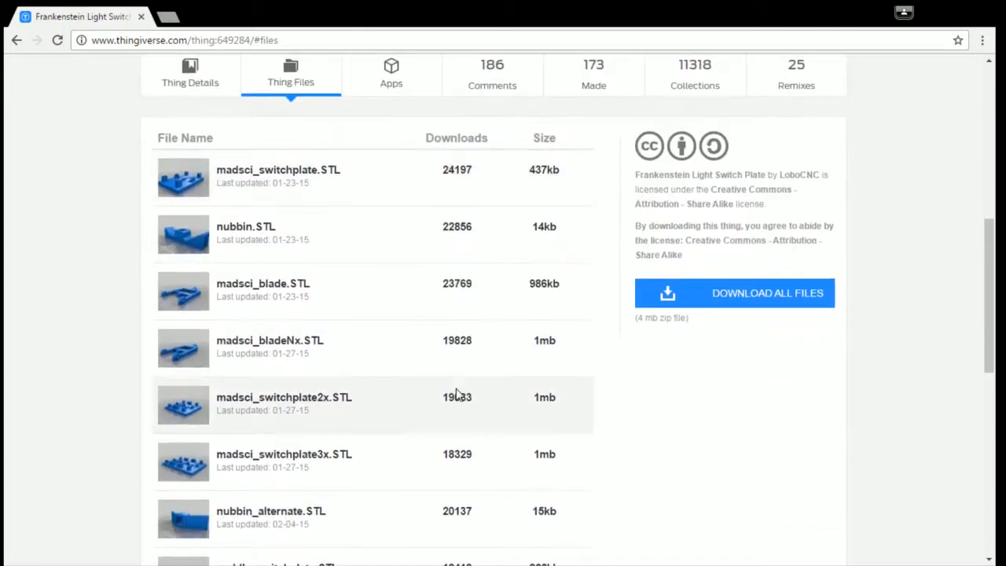
pyautogui.scroll(-3)
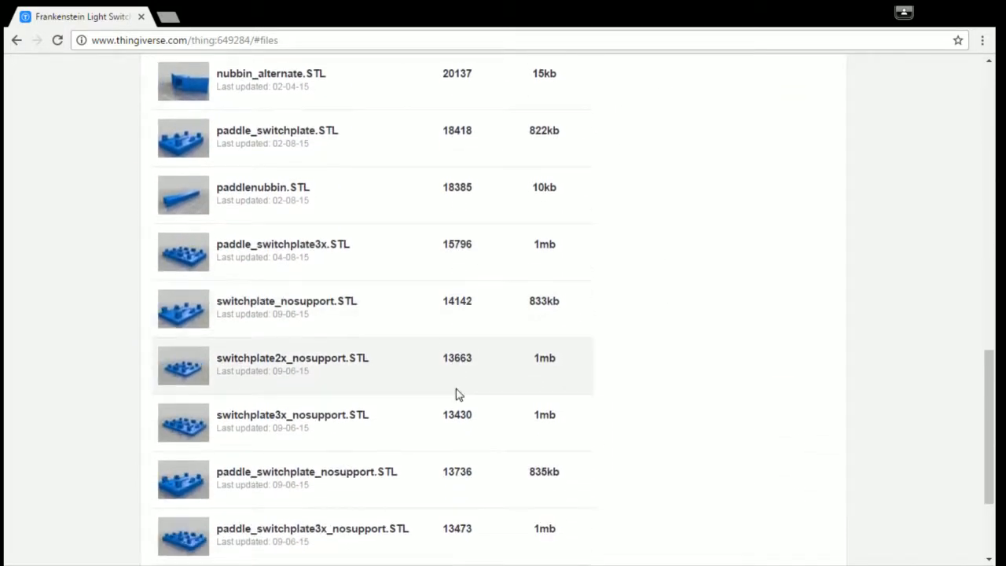
pyautogui.scroll(3)
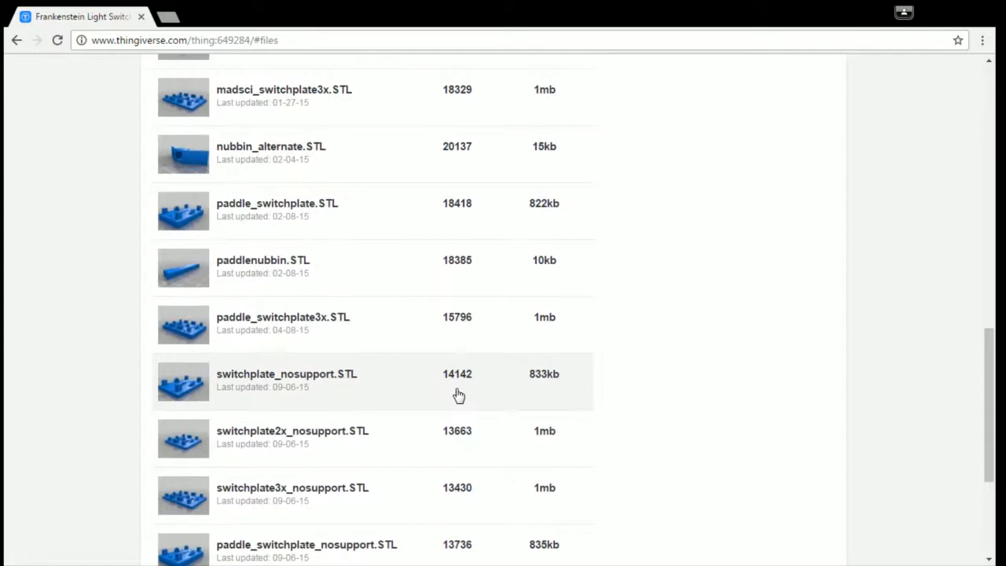
pyautogui.scroll(3)
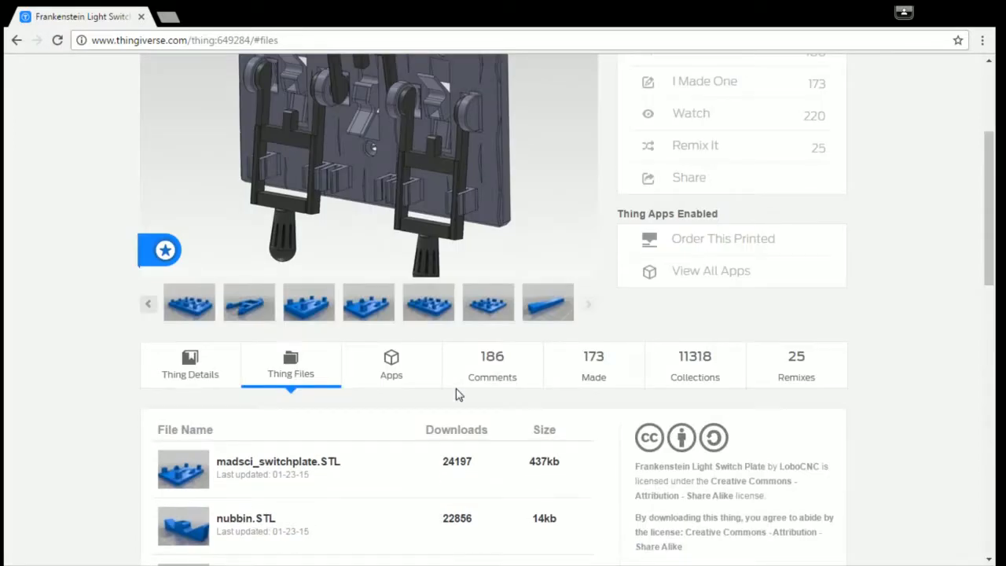
# Read the Thing Details: summary, update instructions, print settings, tags and Creative Commons license.
pyautogui.click(190, 365)
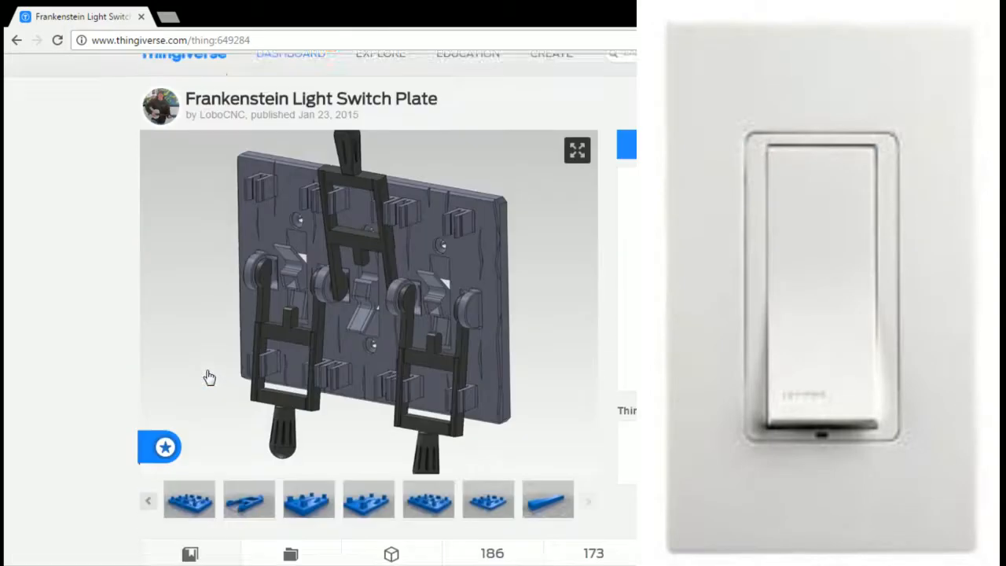
pyautogui.scroll(-3)
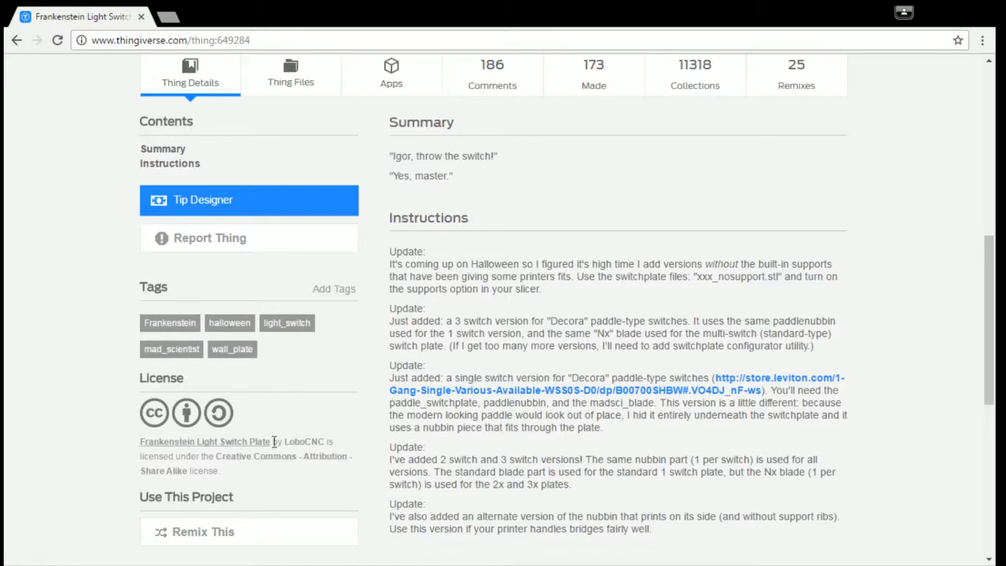
pyautogui.scroll(-3)
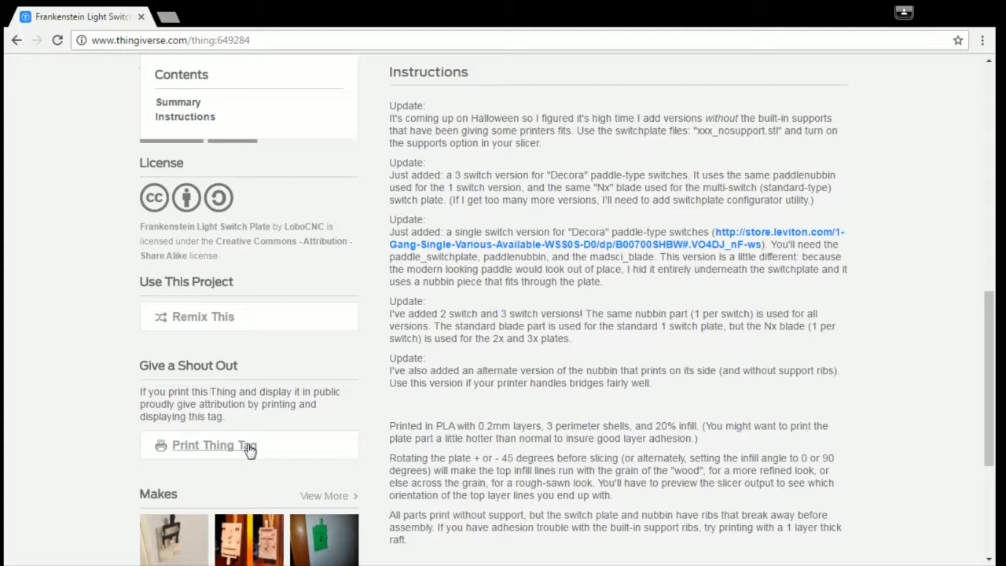
# Return to the Thing Files list of STL parts, review it, and scroll back up to the 3D render.
pyautogui.click(289, 291)
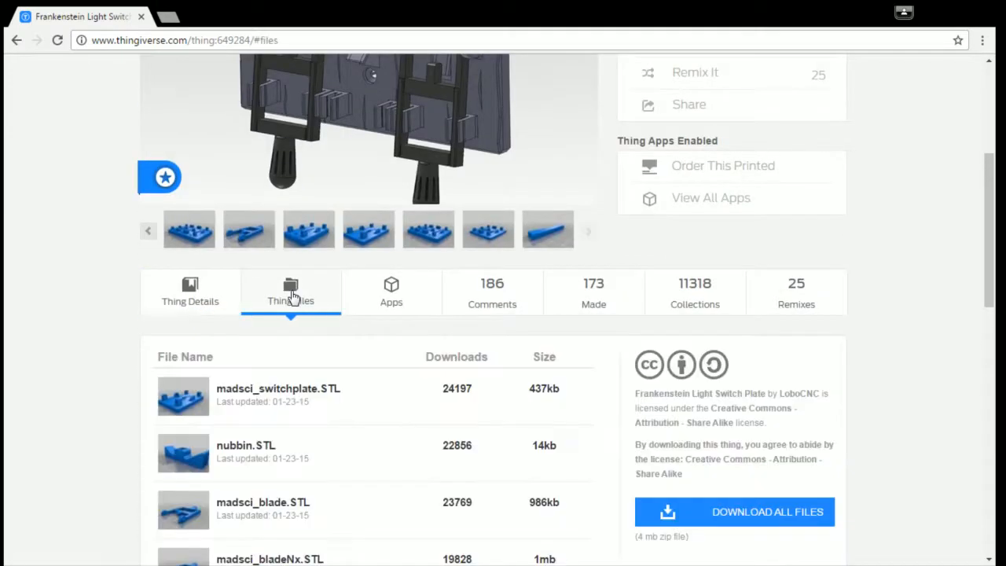
pyautogui.scroll(-3)
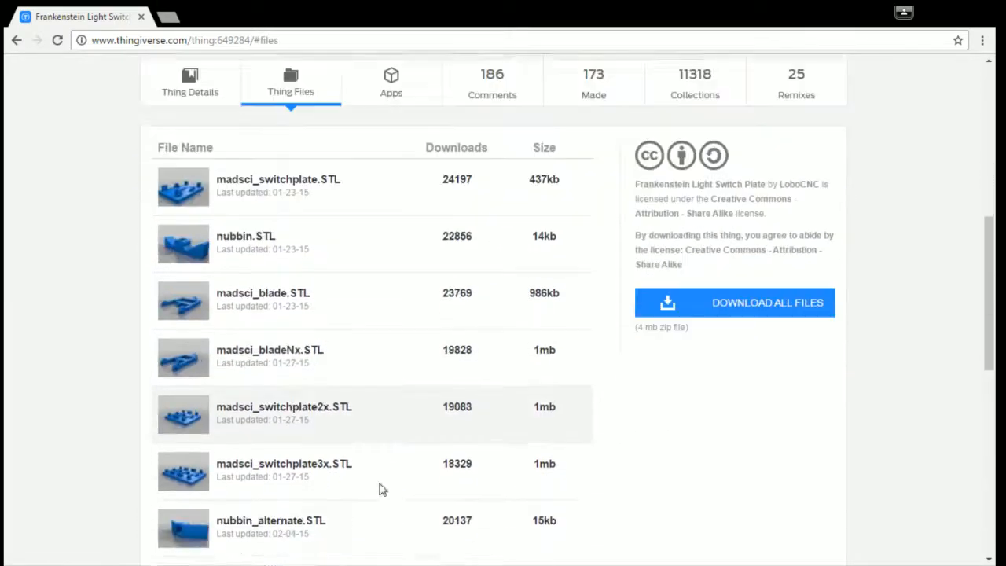
pyautogui.scroll(3)
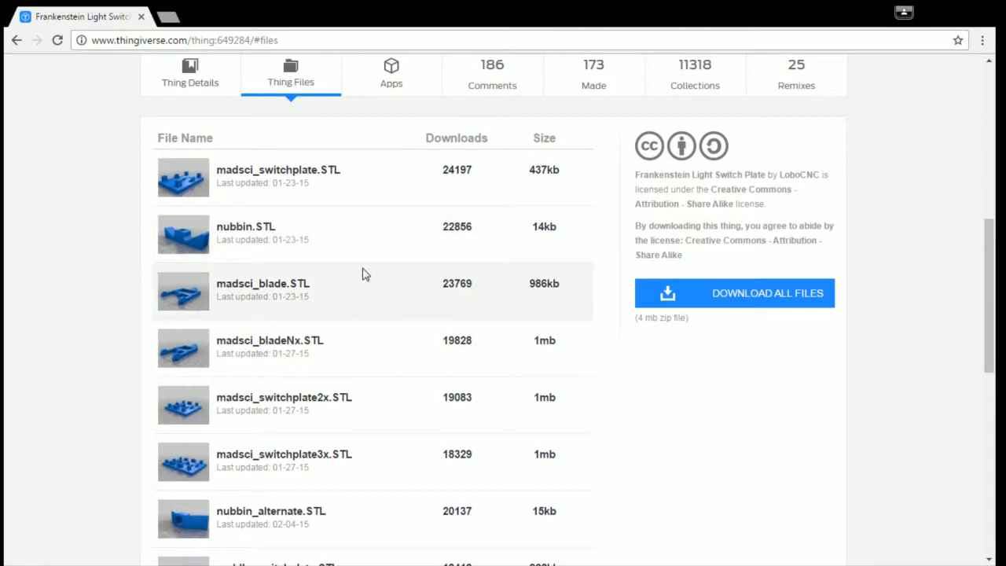
pyautogui.scroll(3)
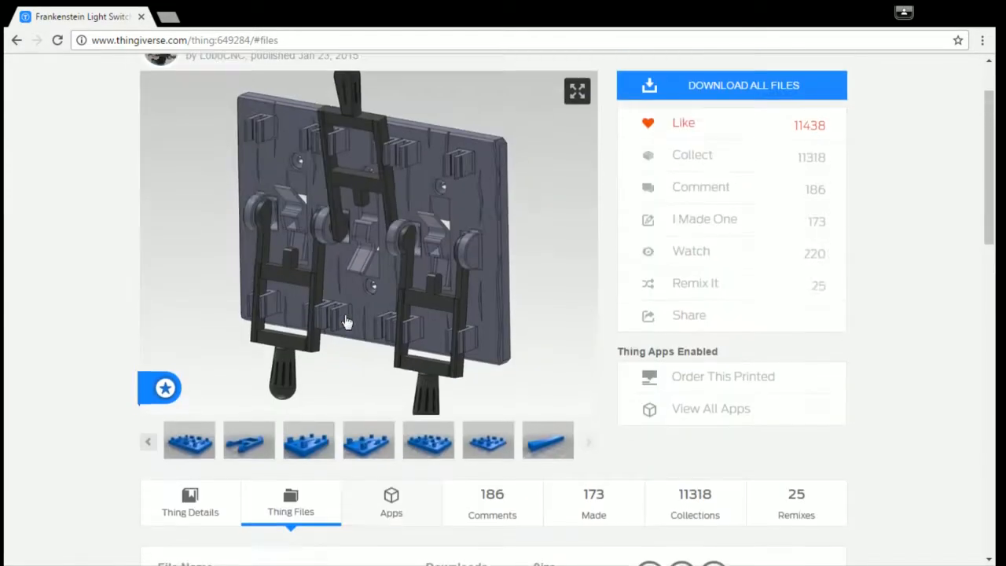